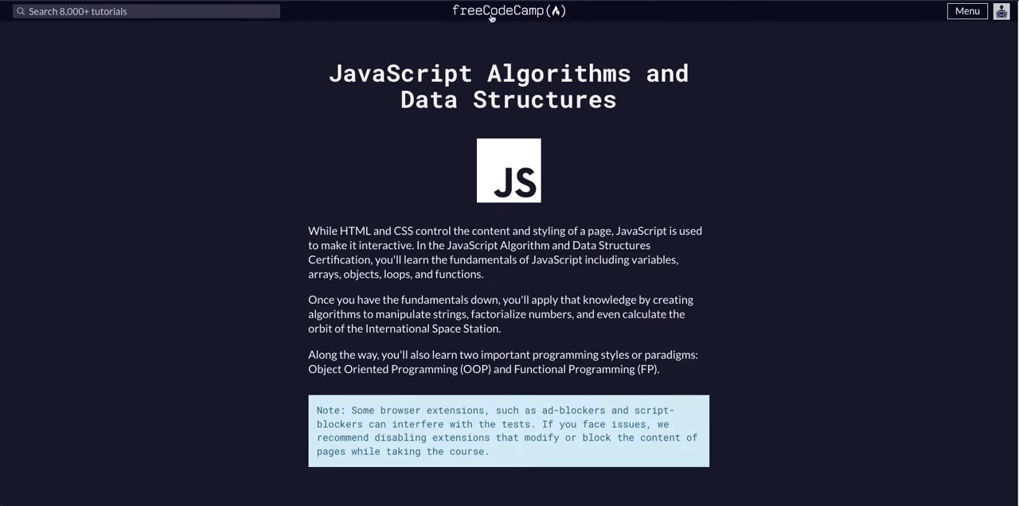
mouse_move(486, 107)
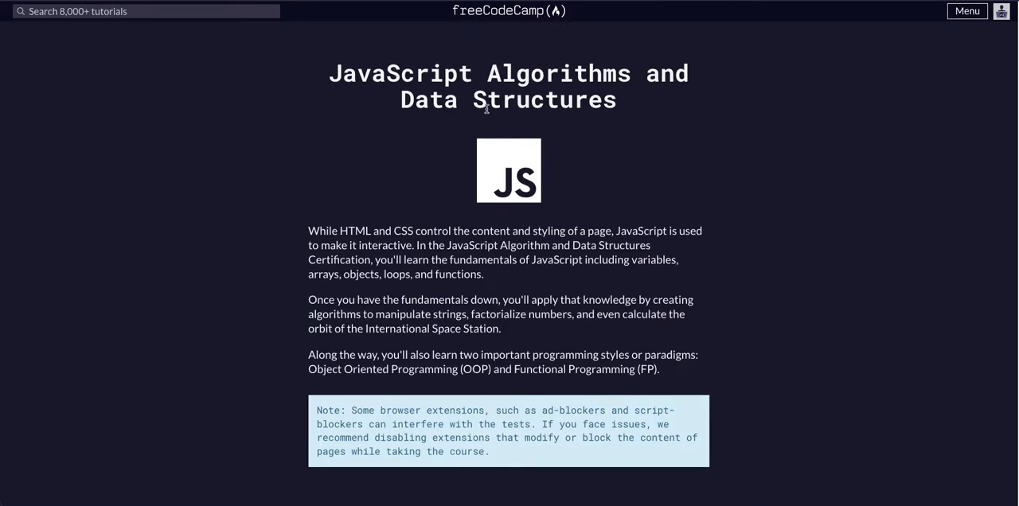
Scroll down to the Basic JavaScript lesson list to reach the bracket-notation string lessons
scroll("down", 3)
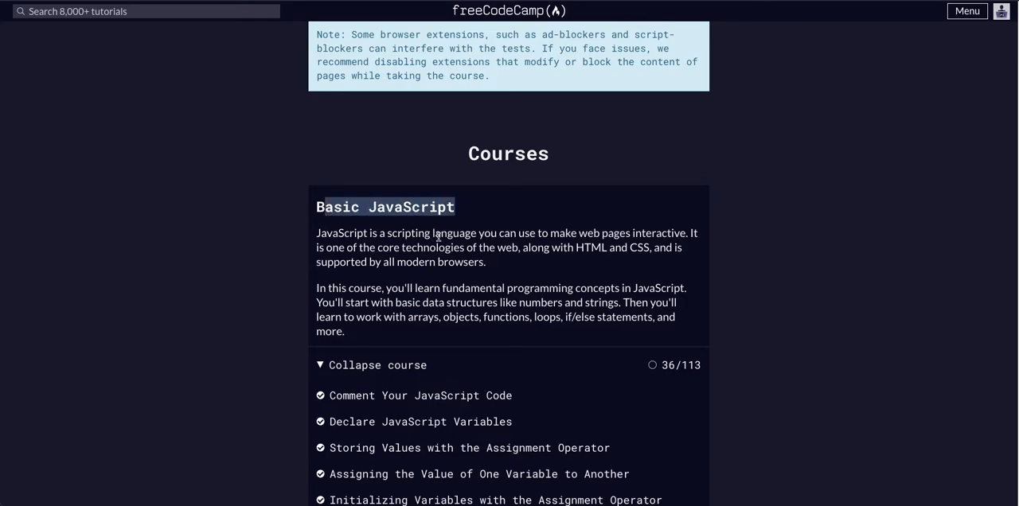
scroll("down", 3)
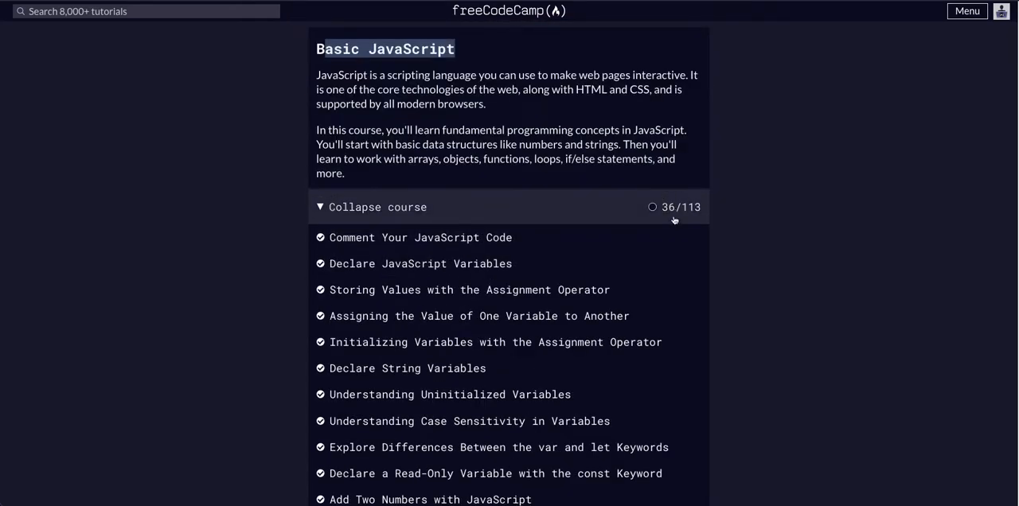
scroll("down", 3)
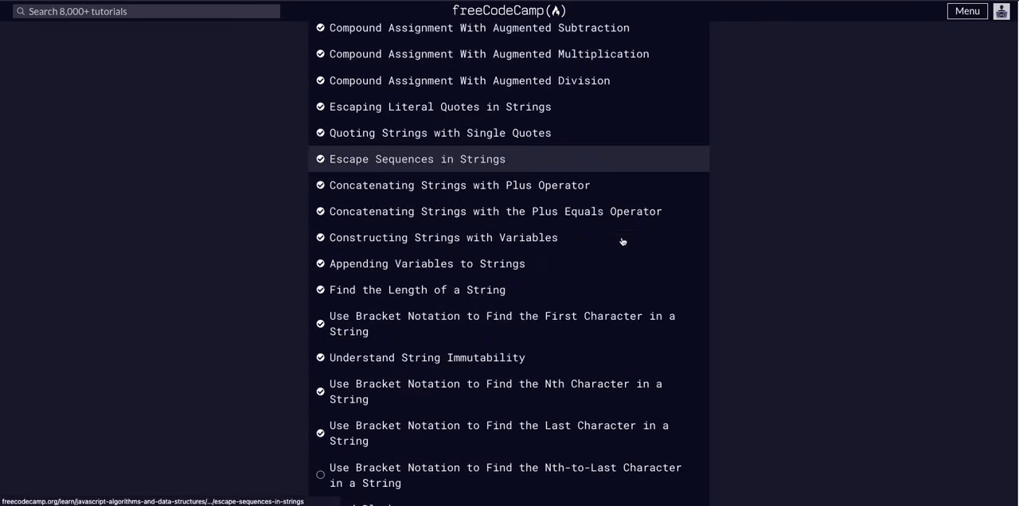
scroll("down", 3)
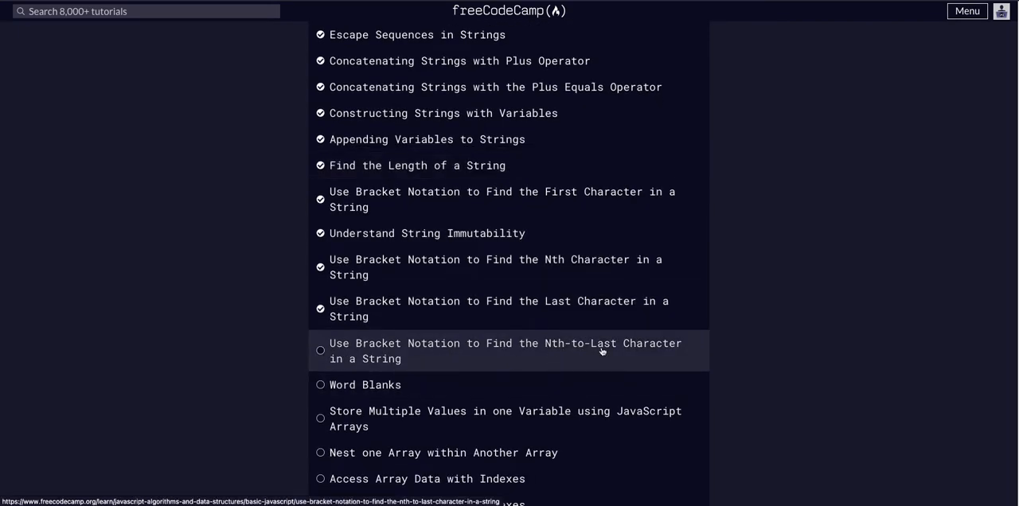
Open 'Use Bracket Notation to Find the Nth-to-Last Character in a String' and read its instructions
left_click(505, 351)
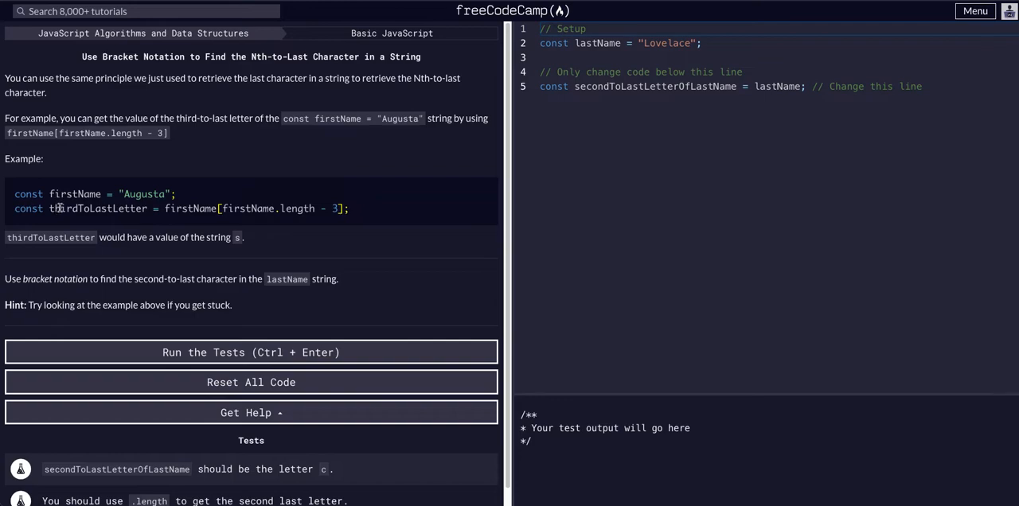
double_click(191, 208)
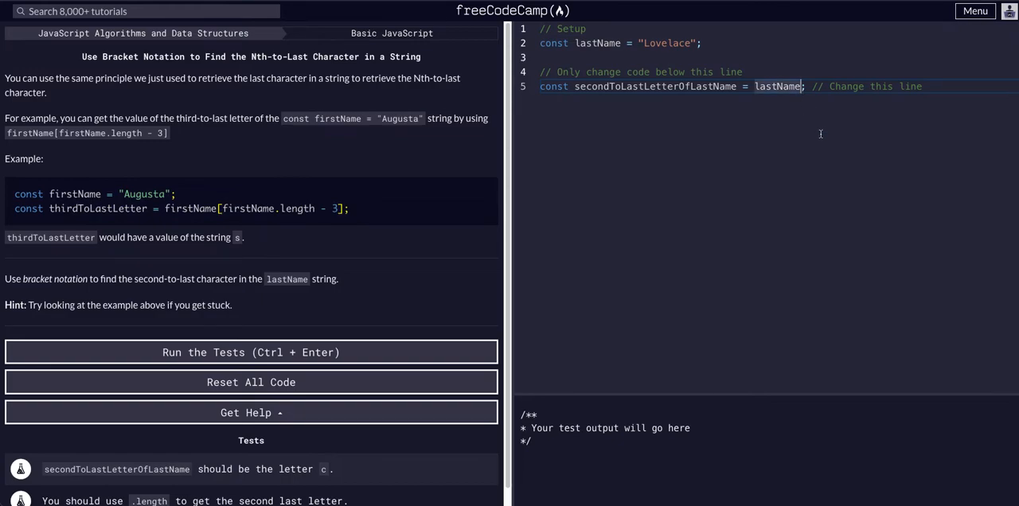
Set secondToLastLetterOfLastName to lastName[lastName.length-2] on line 5
type("[]")
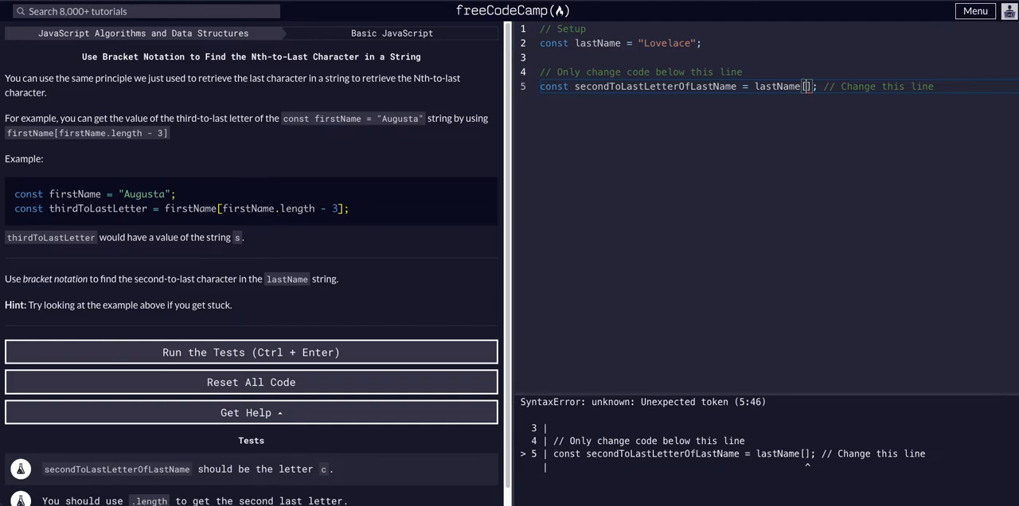
mouse_move(813, 127)
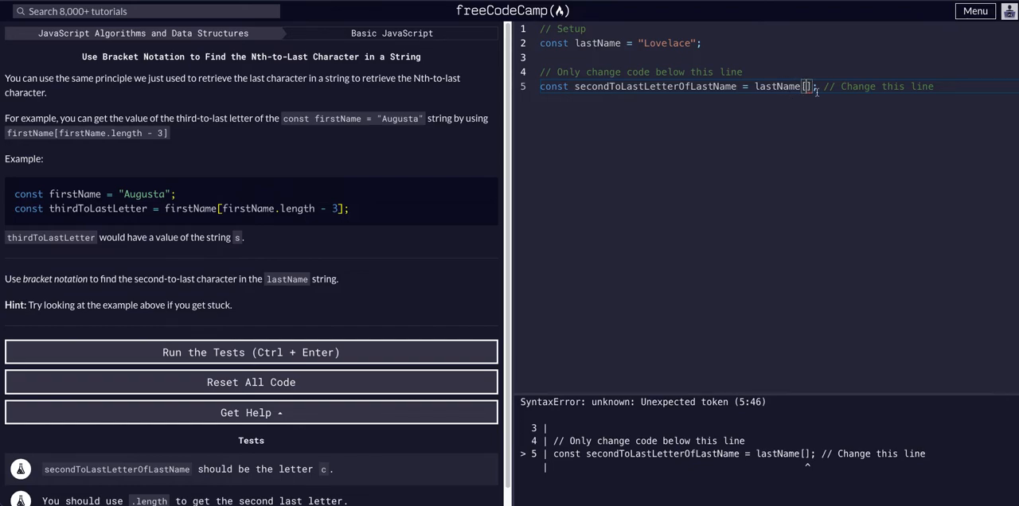
double_click(778, 86)
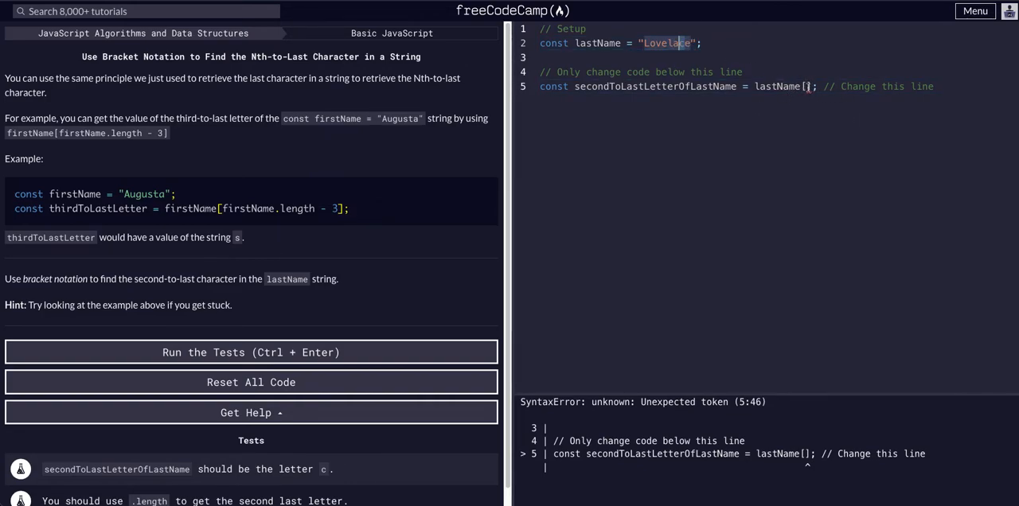
type("lastName")
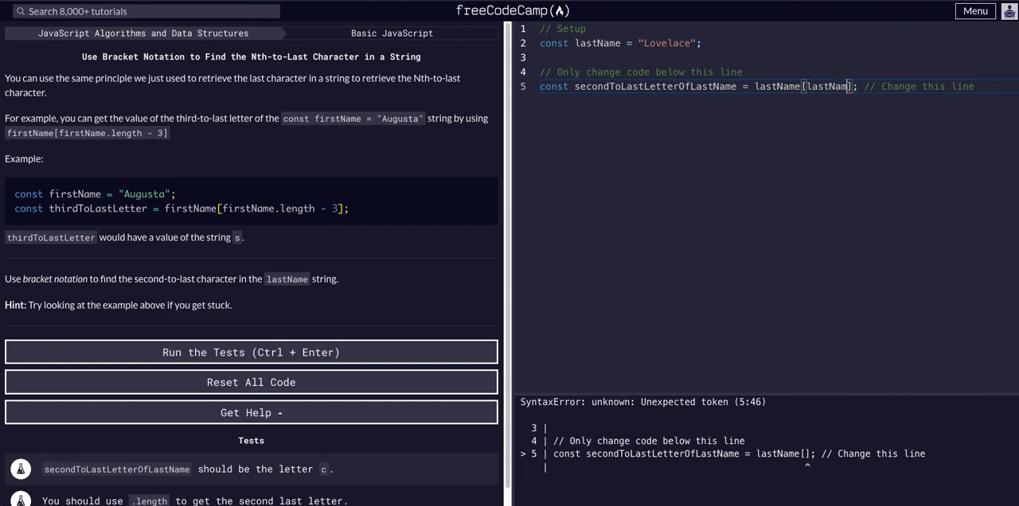
type(".length")
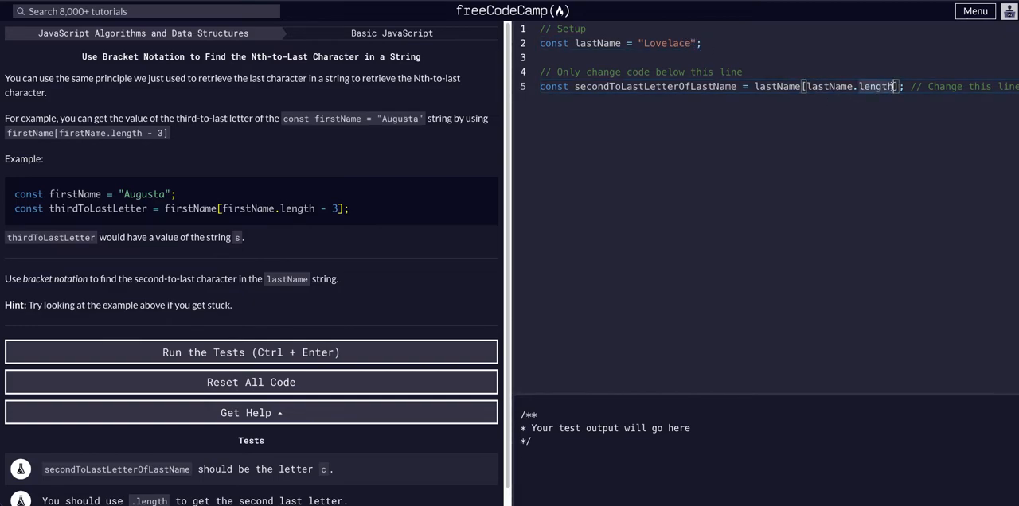
type("-1")
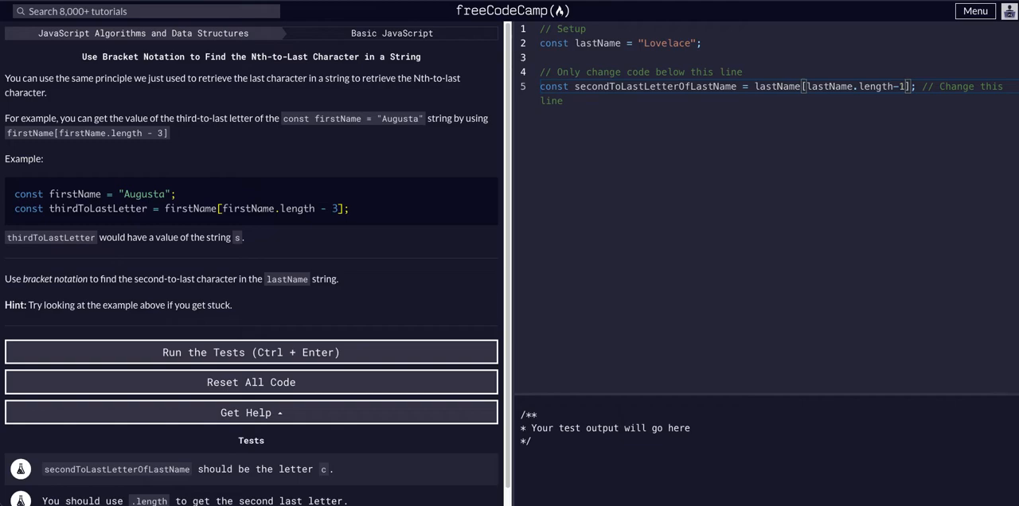
type("2")
type("console.")
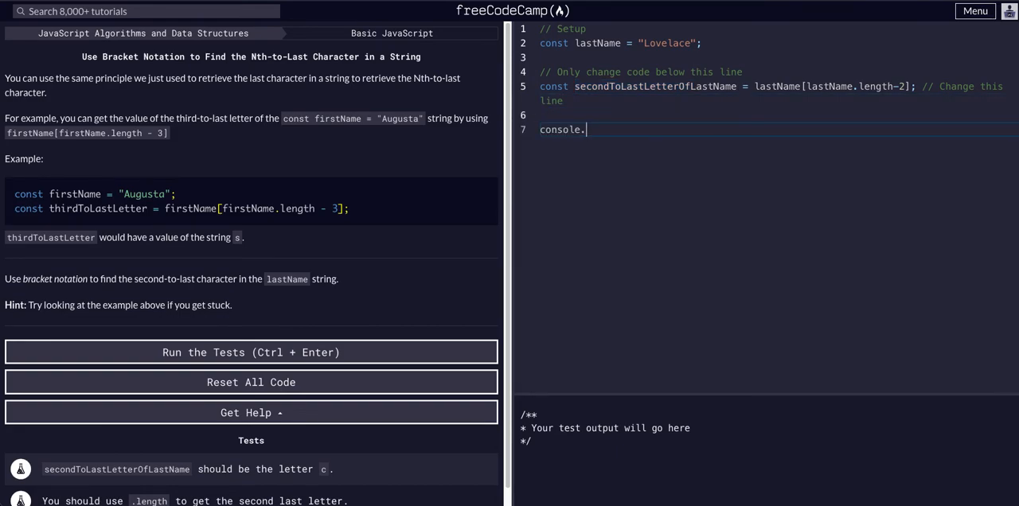
Log secondToLastLetterOfLastName, showing c, and pass the tests with 'Nothing but net!'
type("log(secondToLastLetterOfLastName)")
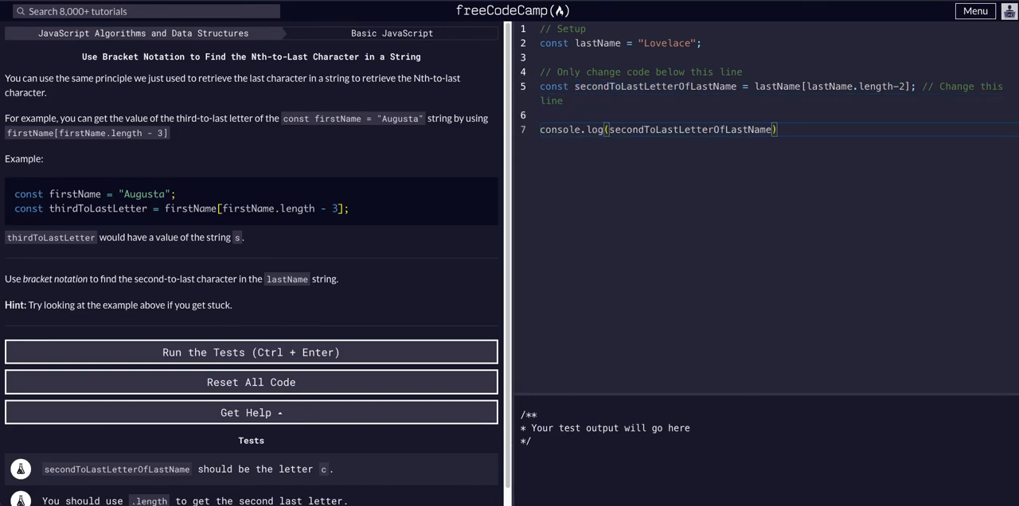
left_click(251, 352)
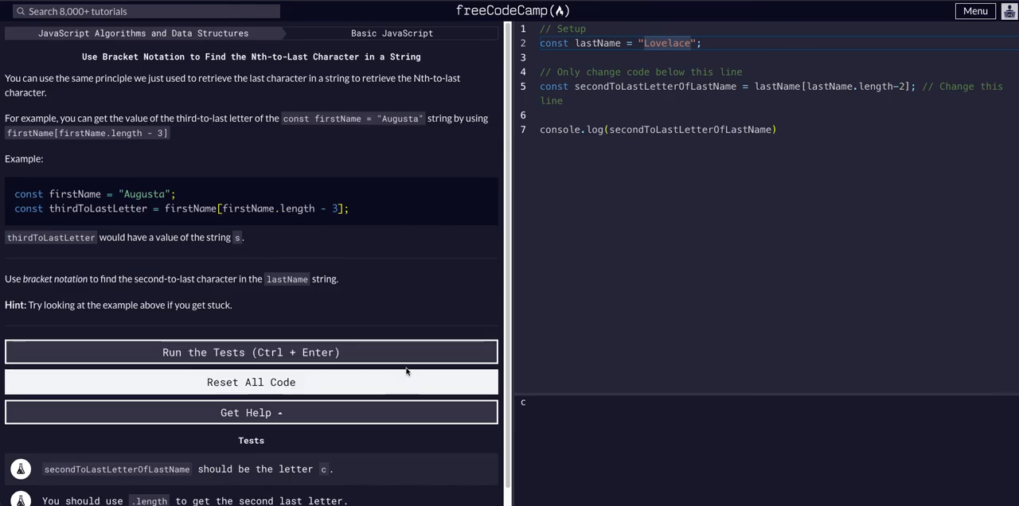
left_click(251, 352)
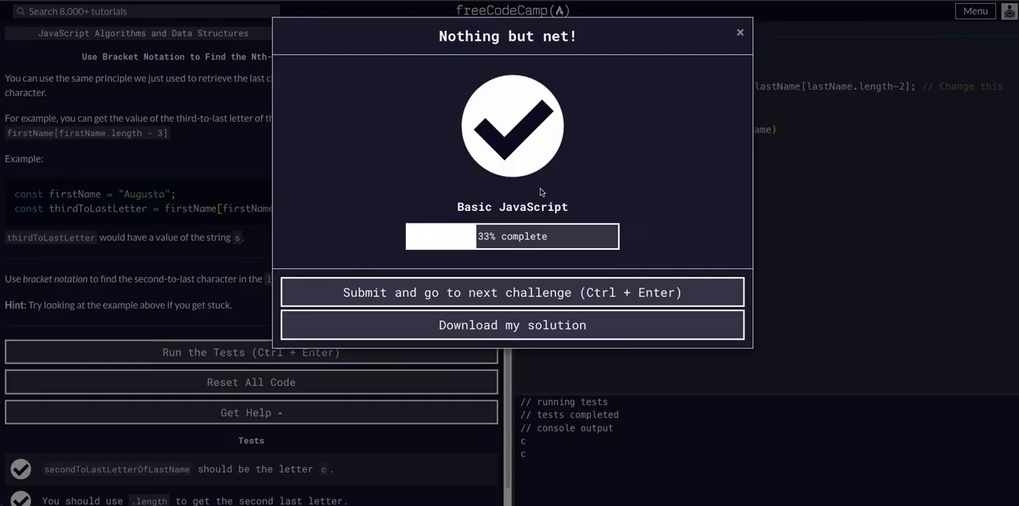
mouse_move(592, 217)
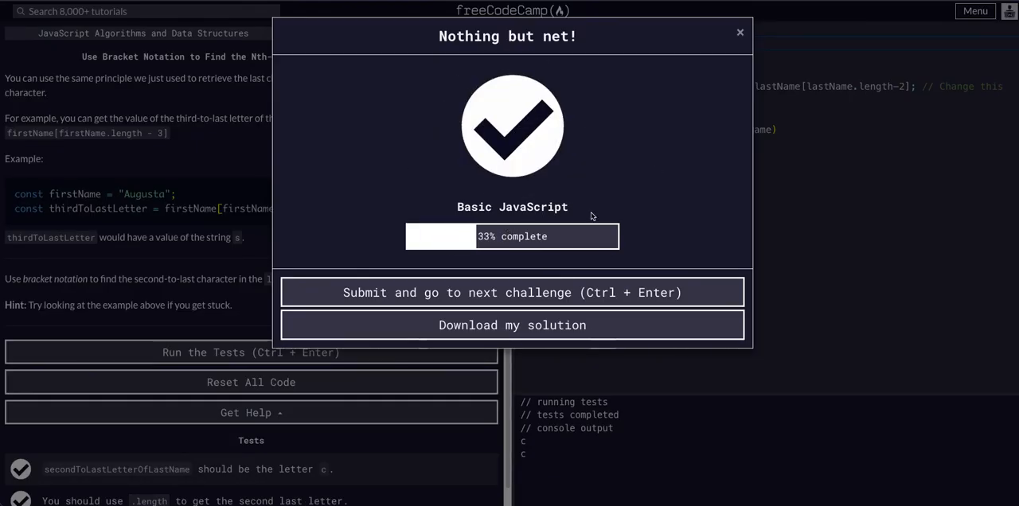